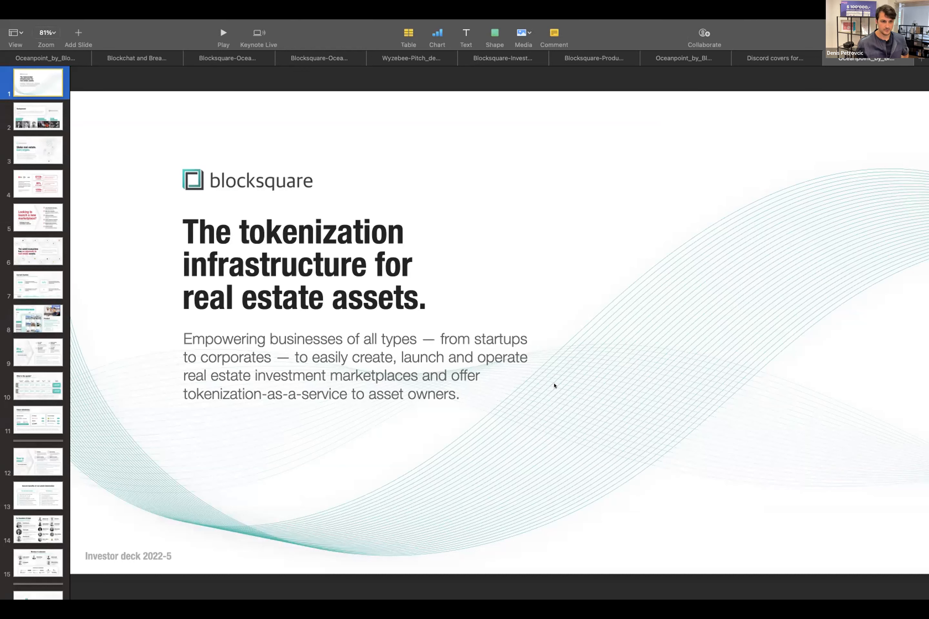
# Show slide 2, the Oceanpoint Background slide introducing the founding team
pyautogui.click(37, 117)
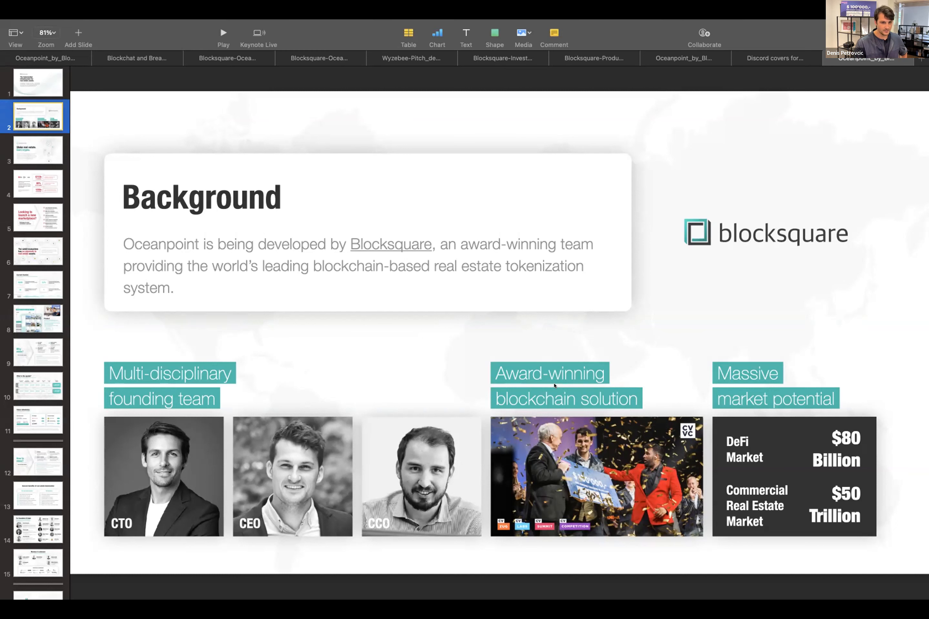
# Show slide 3, 'Stake real estate. Earn crypto.' with the BST token diagram
pyautogui.click(37, 149)
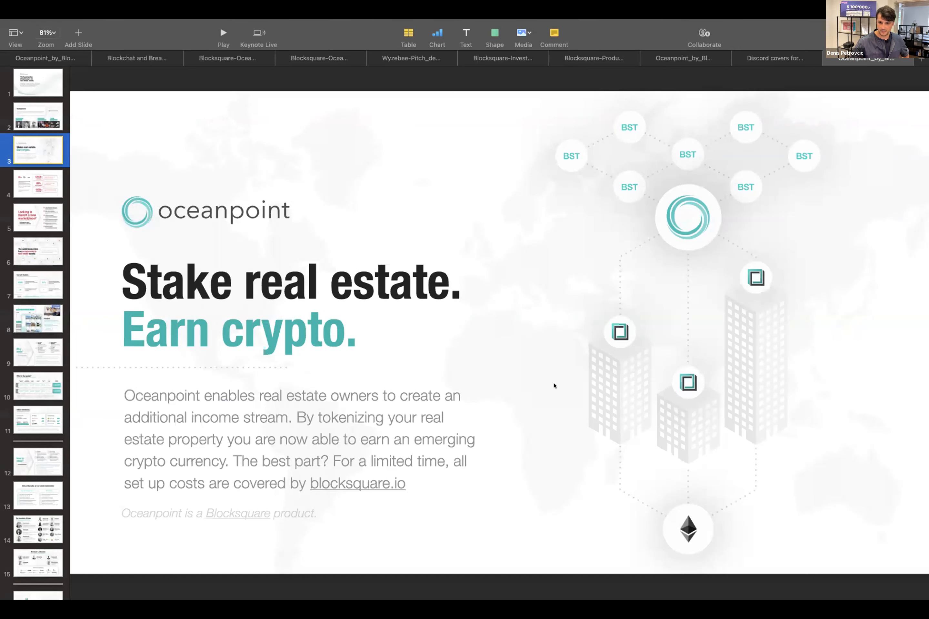
# Show slide 4, the JLL 2019 study with $733b invested and 80% of capital figures
pyautogui.click(37, 183)
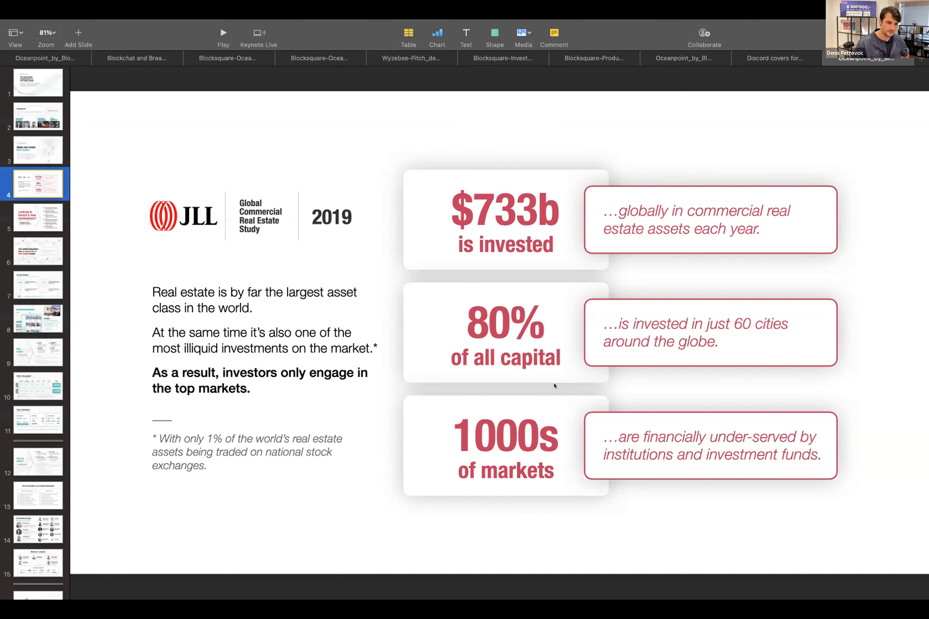
# Show slide 6, arguing the web3 ecosystem has no exposure to real estate assets
pyautogui.click(38, 217)
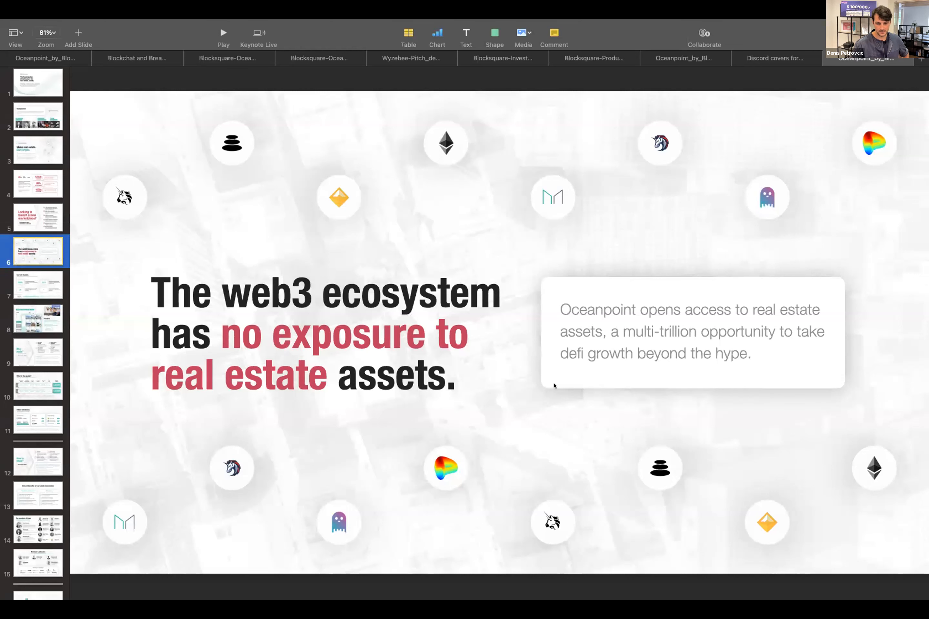
# Show the Current traction slide ($24M, 35 properties), then the Product slide 8
pyautogui.click(37, 284)
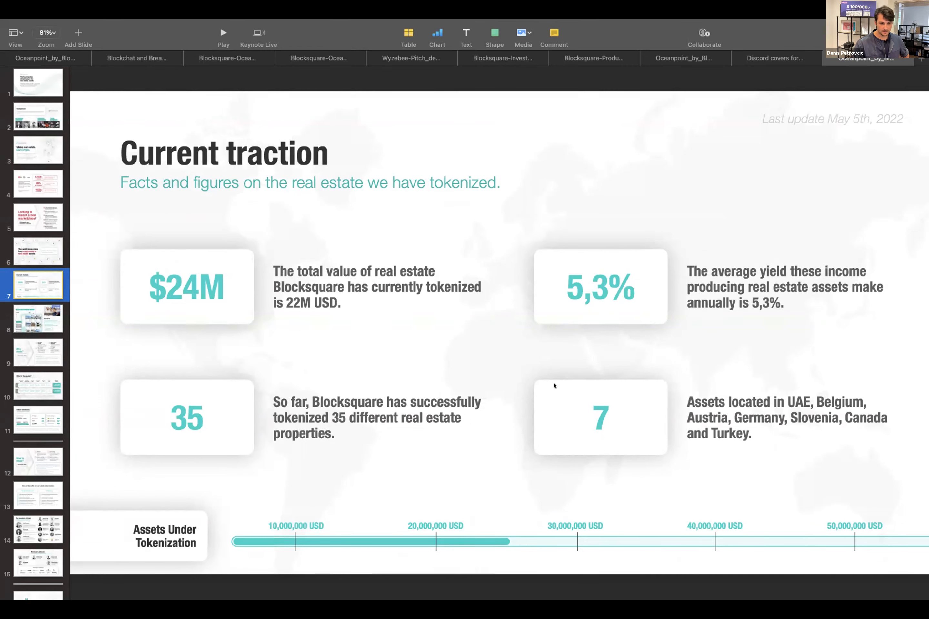
pyautogui.click(36, 318)
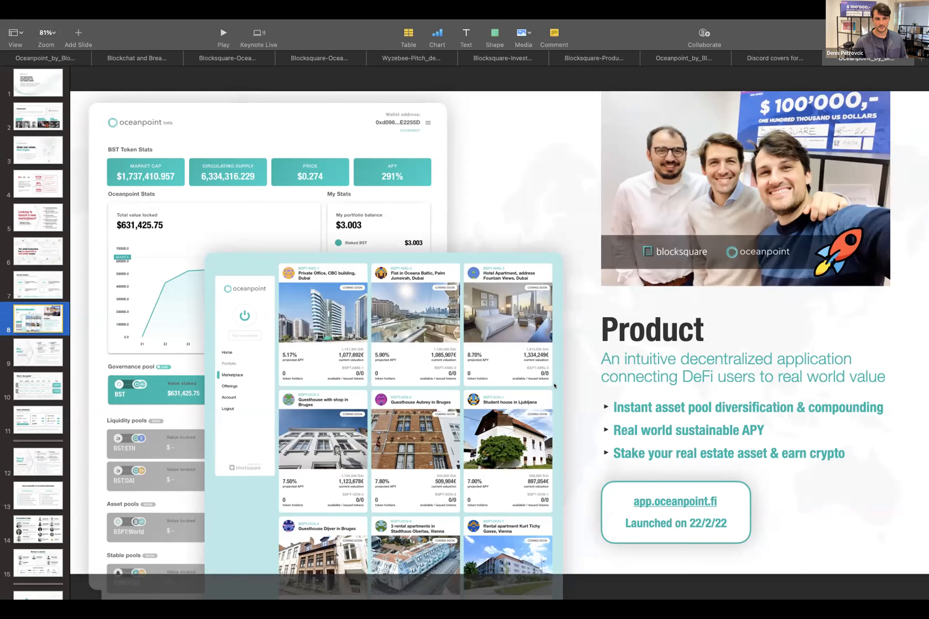
# Advance to slide 9, the 'Why stake?' benefits for real estate owners
pyautogui.click(37, 352)
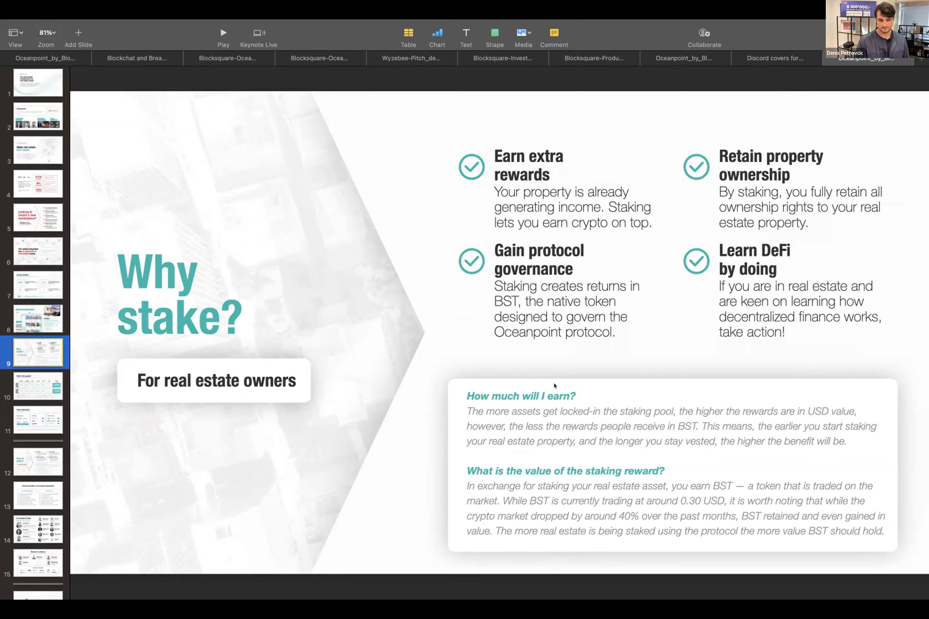
# Advance to slide 10, 'What is the upside?' with monthly BST reward simulations
pyautogui.click(37, 386)
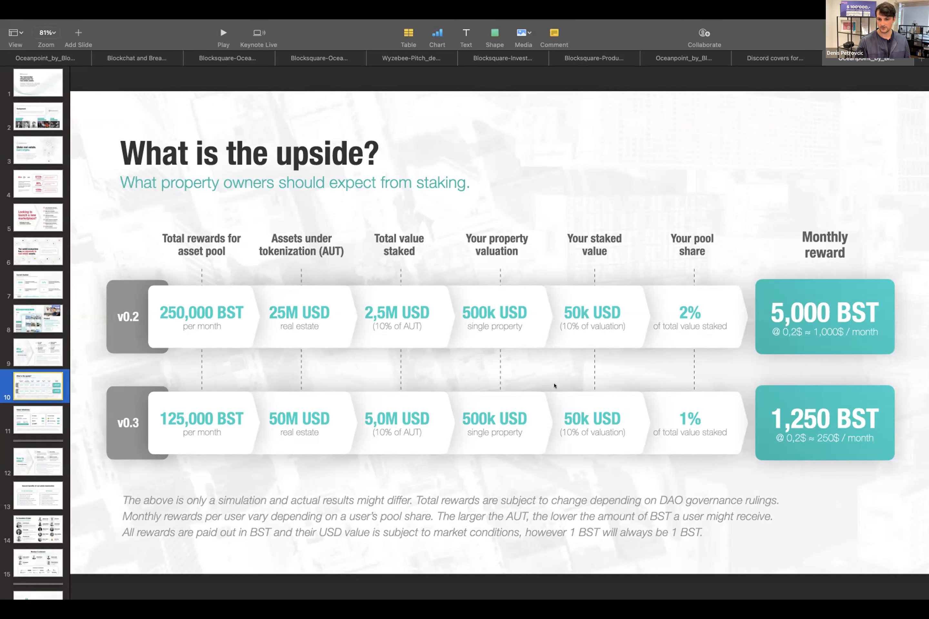
pyautogui.moveTo(604, 351)
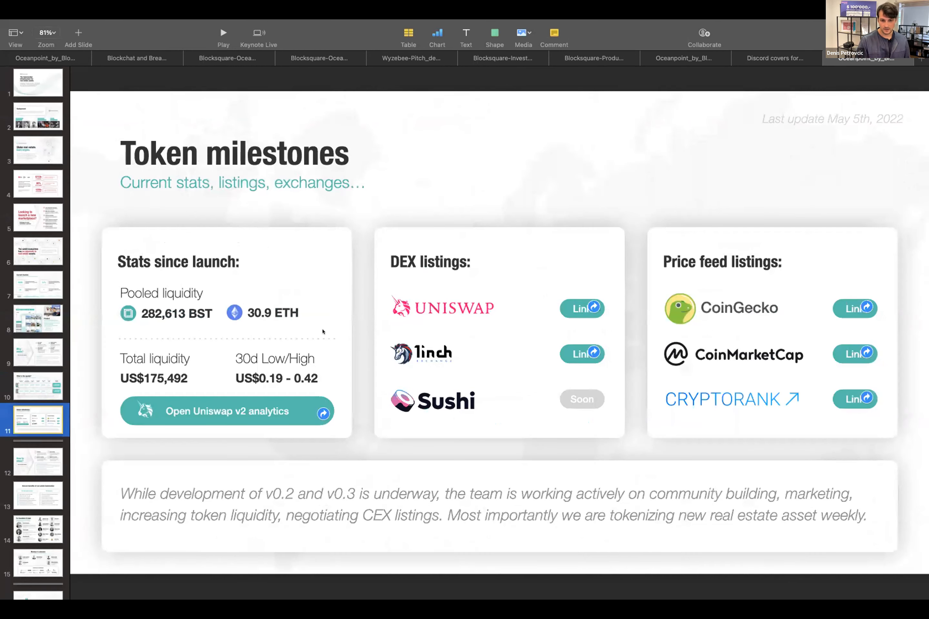
pyautogui.moveTo(524, 167)
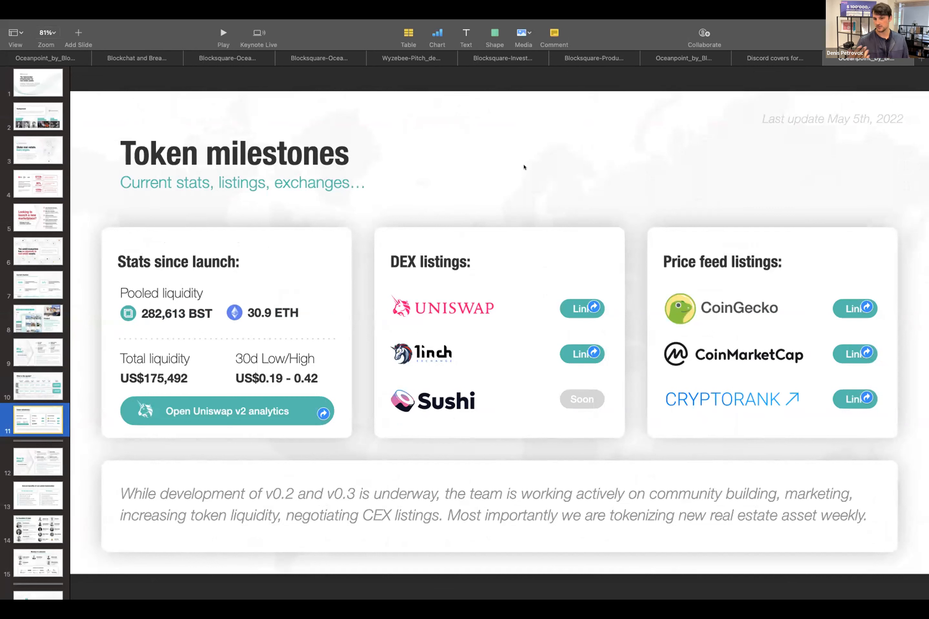
pyautogui.moveTo(526, 176)
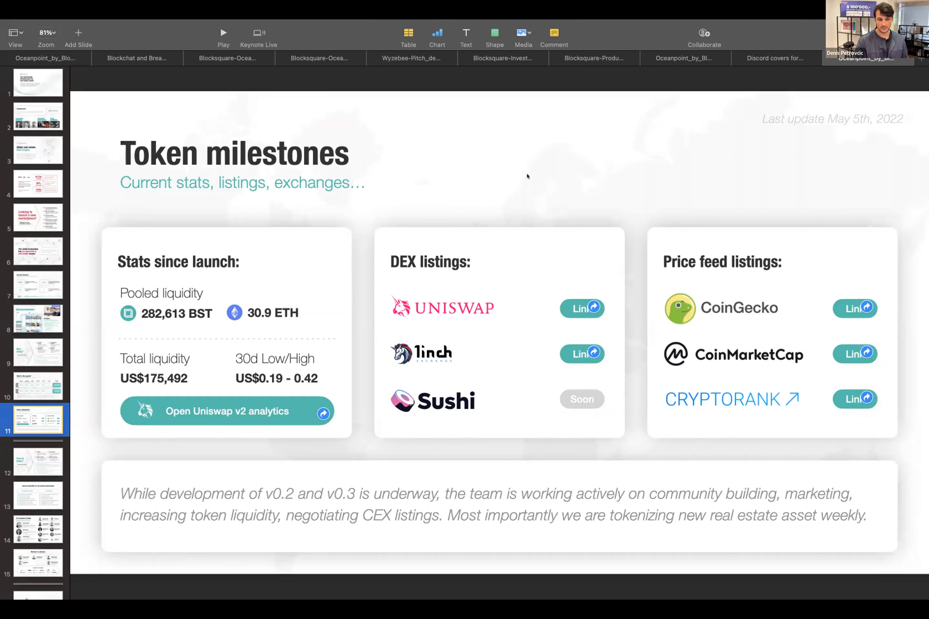
pyautogui.click(37, 462)
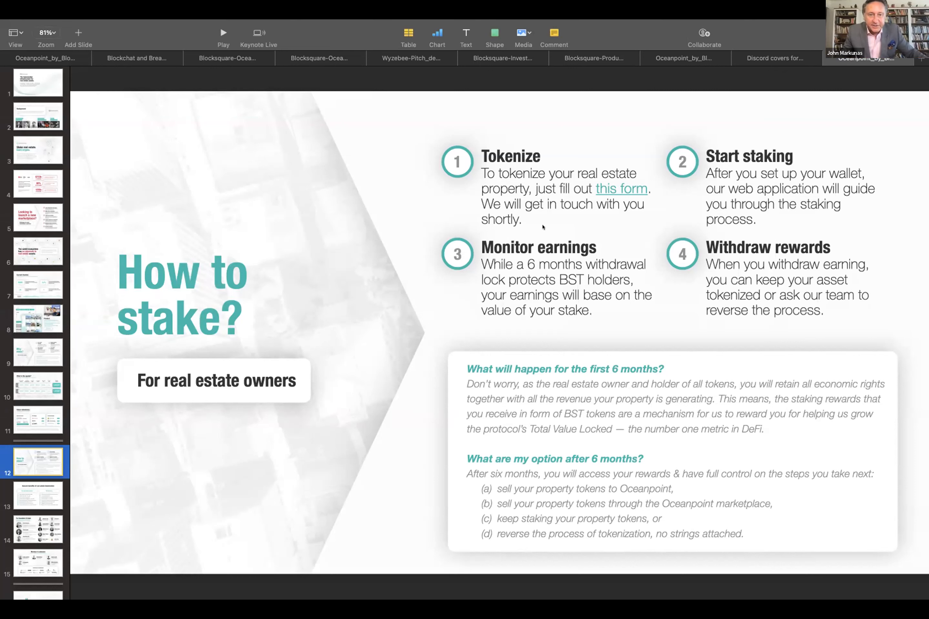
pyautogui.moveTo(596, 219)
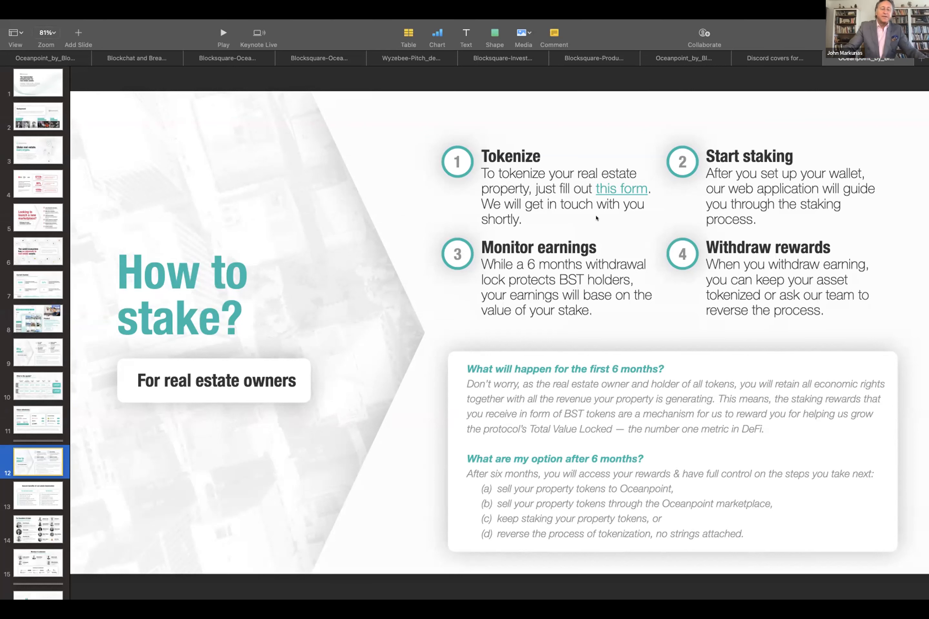
pyautogui.moveTo(417, 252)
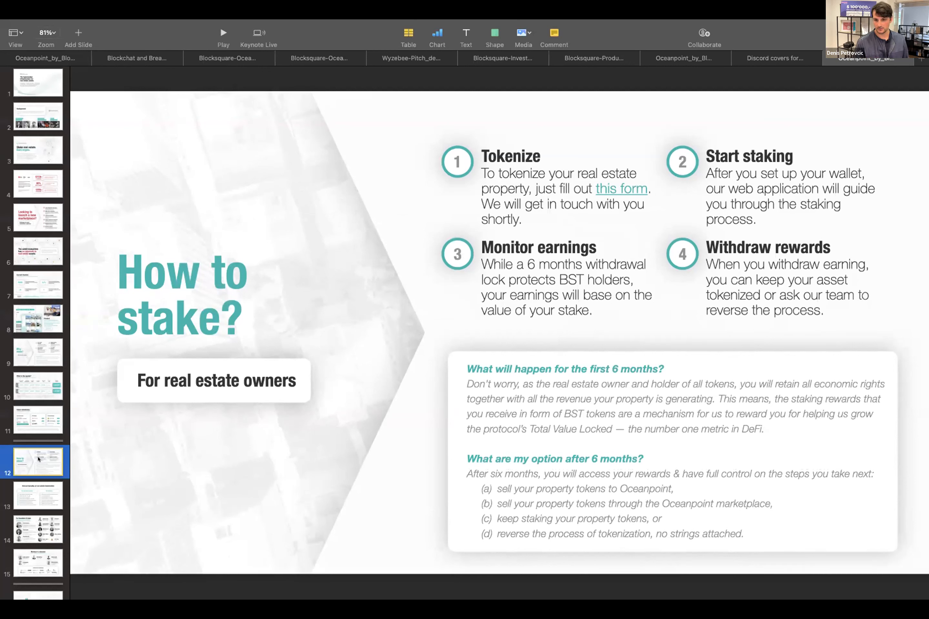
# Scroll the slide navigator down to reveal slides 16 and 17
pyautogui.scroll(-3)
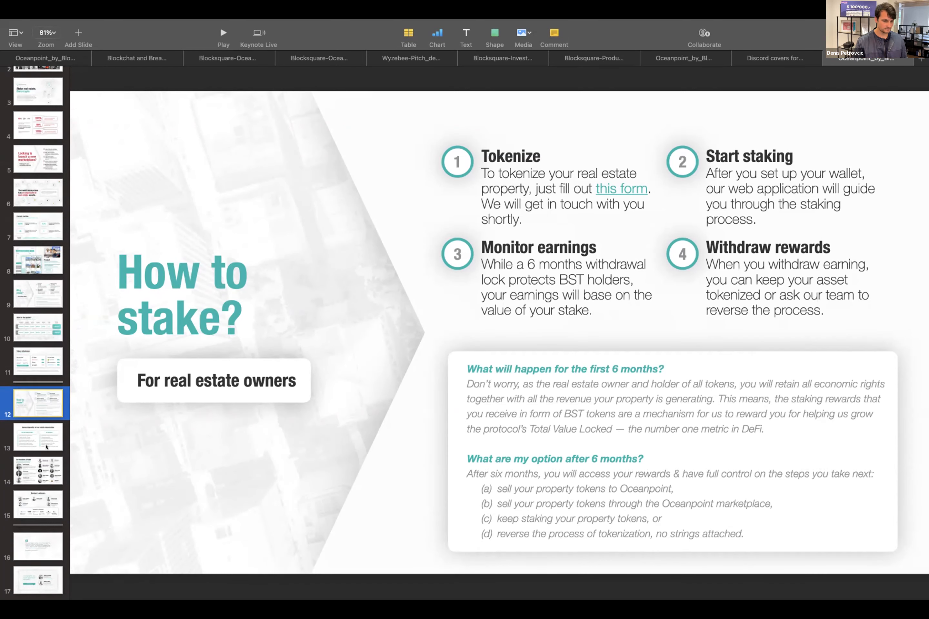
# Show the Co-founders & team slide, then slide 15, Mentors & advisors and partnerships
pyautogui.click(37, 470)
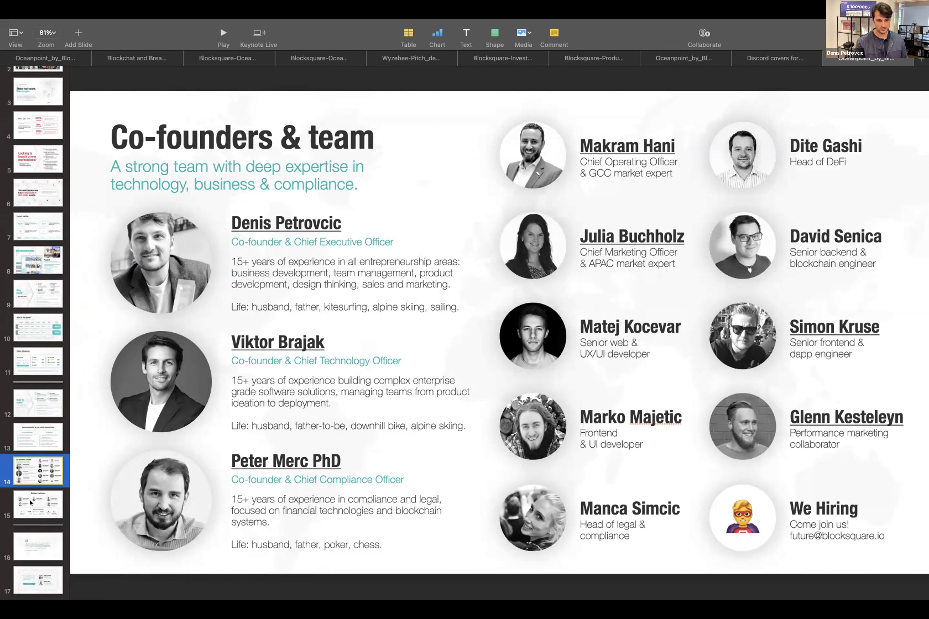
pyautogui.click(37, 503)
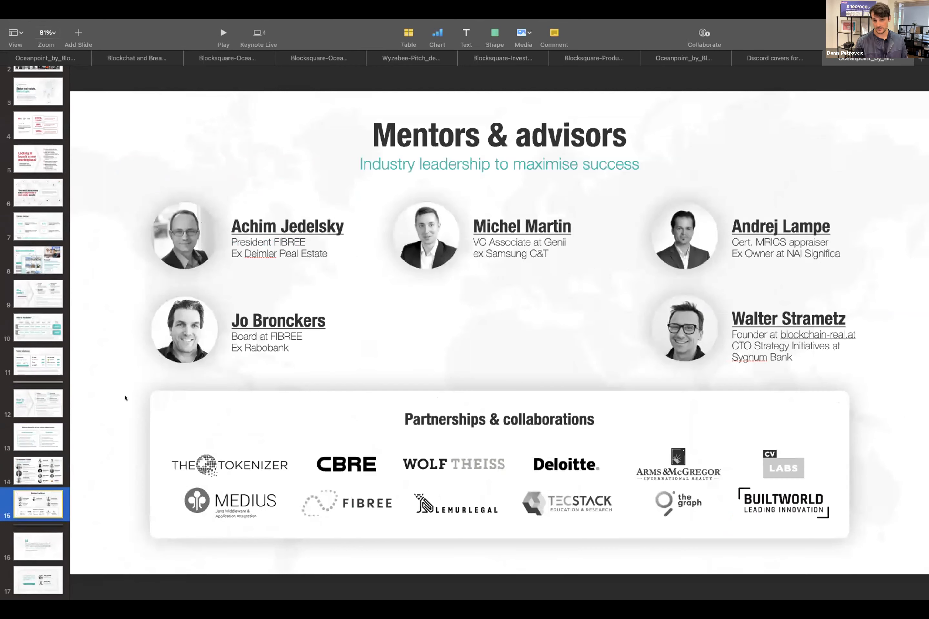